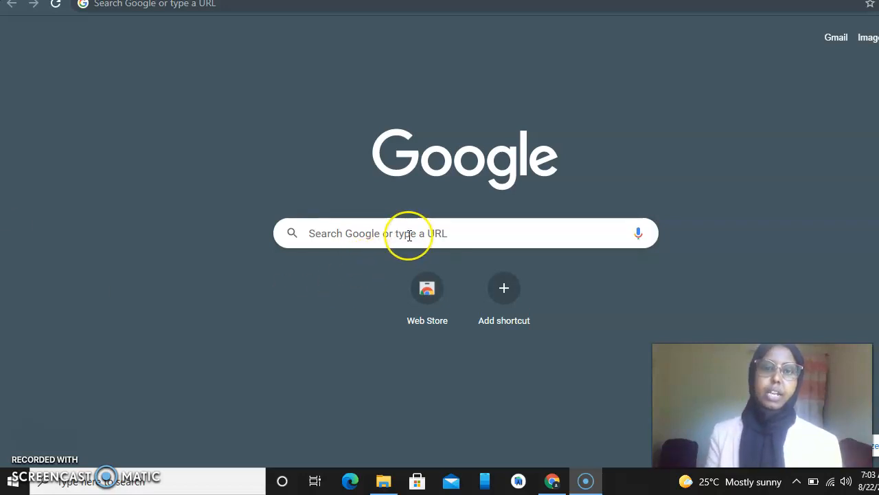
- Enter pexels.com in the new tab search box to open the Pexels site
{"action": "left_click", "coordinate": [410, 233]}
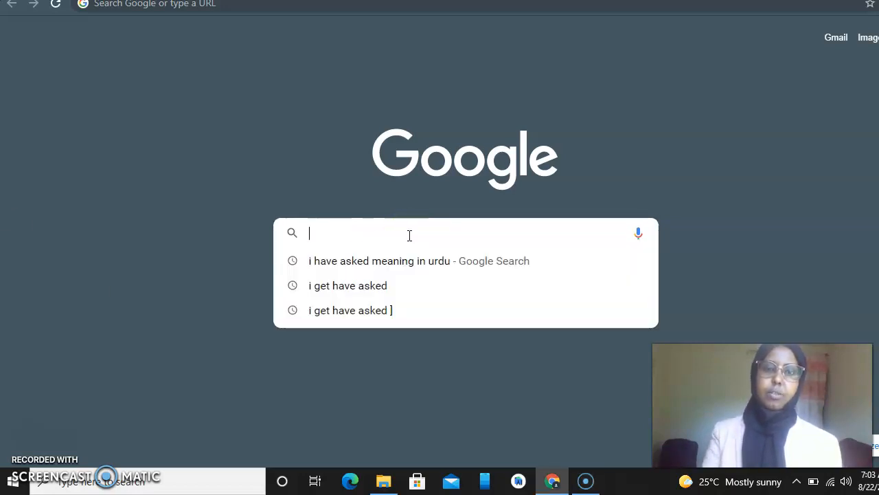
{"action": "type", "text": "pexels."}
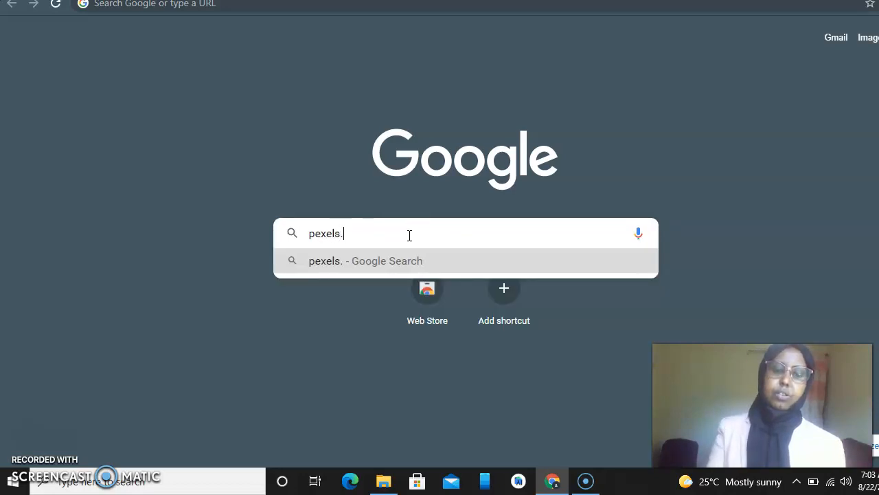
{"action": "type", "text": "com"}
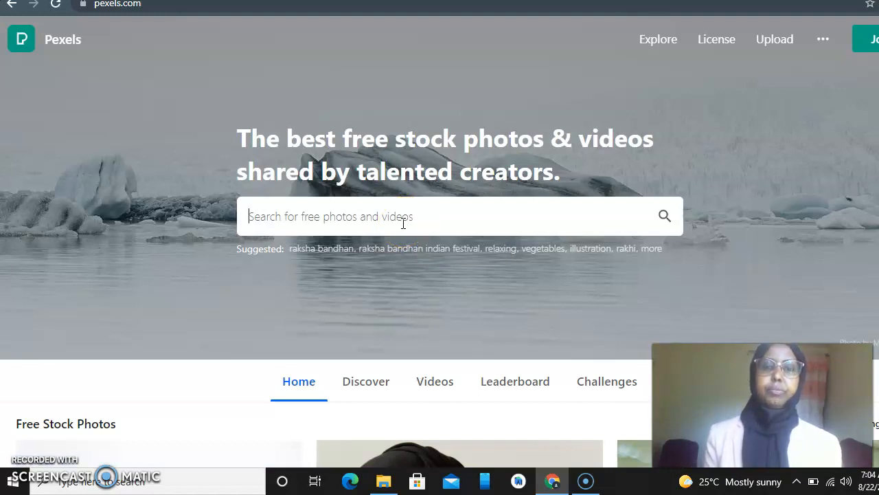
{"action": "mouse_move", "coordinate": [443, 388]}
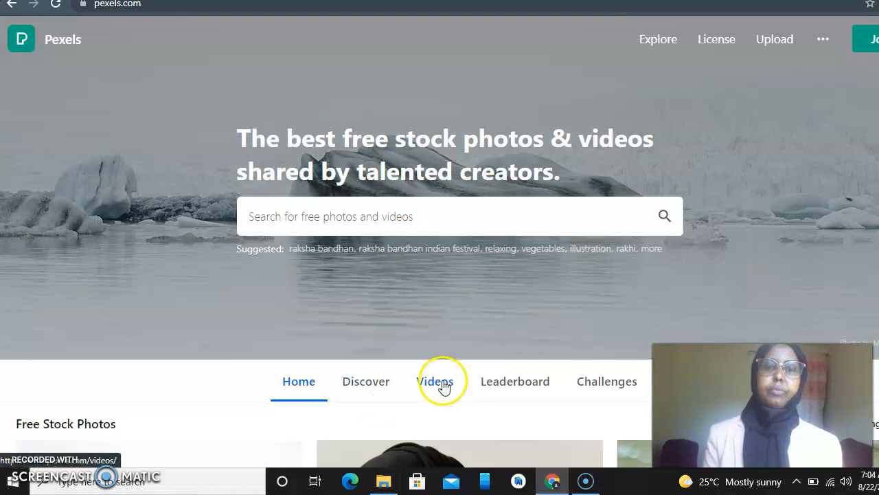
- Switch Pexels to Videos and pick the Dubai trending topic from search suggestions
{"action": "left_click", "coordinate": [435, 382]}
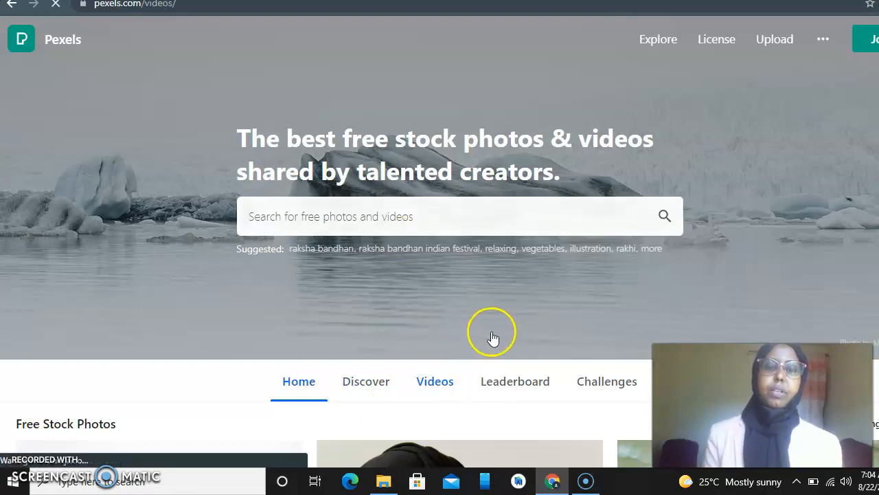
{"action": "left_click", "coordinate": [434, 381]}
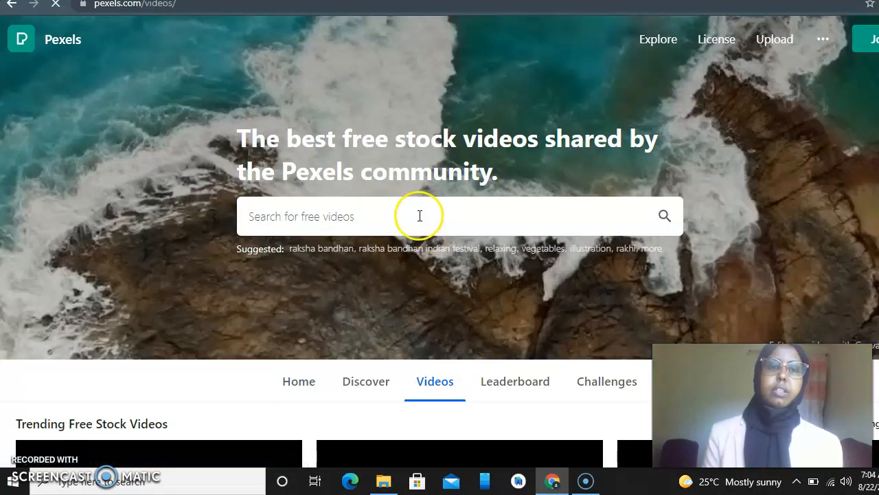
{"action": "left_click", "coordinate": [665, 215]}
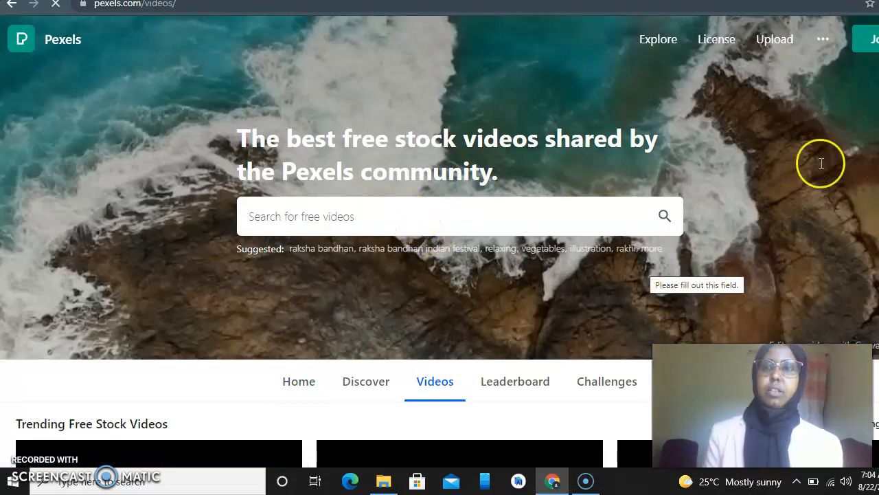
{"action": "left_click", "coordinate": [440, 216]}
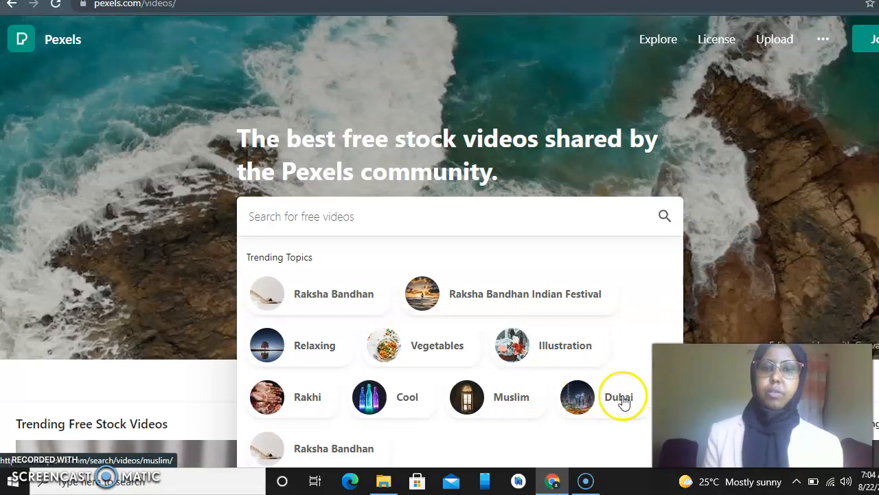
{"action": "left_click", "coordinate": [619, 397]}
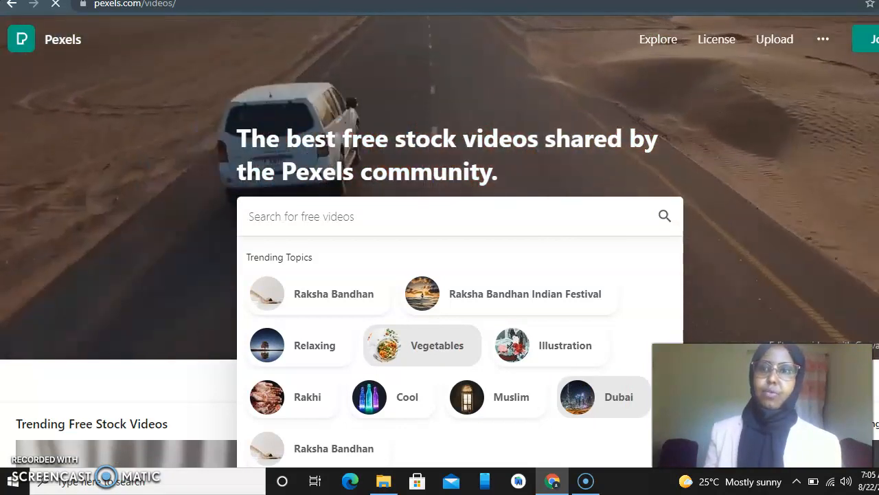
- Load the Dubai video search results
{"action": "left_click", "coordinate": [618, 397]}
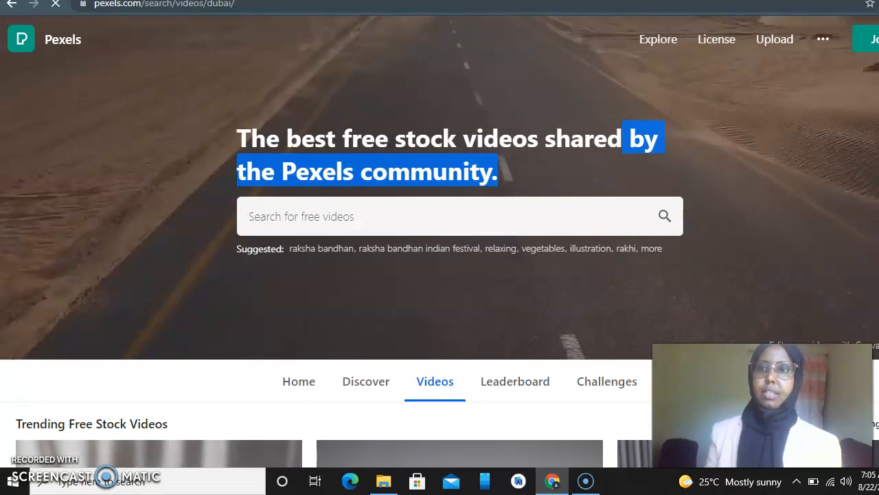
{"action": "mouse_move", "coordinate": [471, 240]}
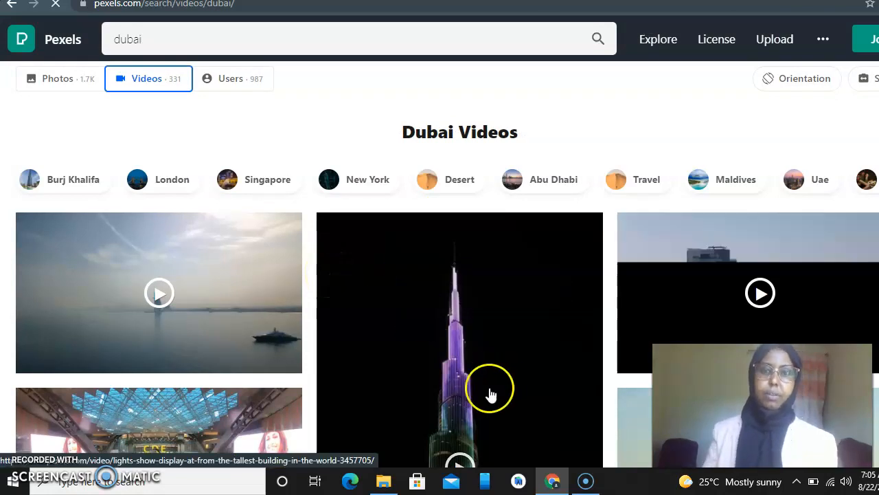
{"action": "mouse_move", "coordinate": [455, 456]}
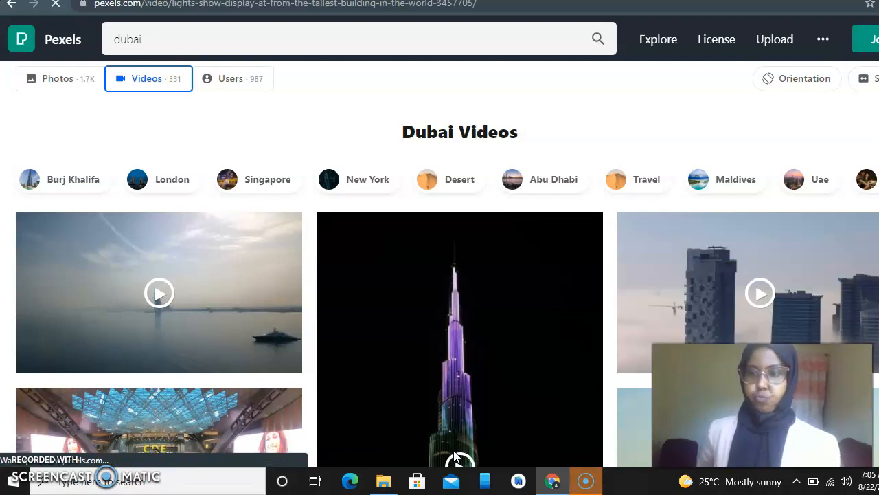
- Open the Burj Khalifa light-show video and let it play to fifteen seconds
{"action": "left_click", "coordinate": [459, 340]}
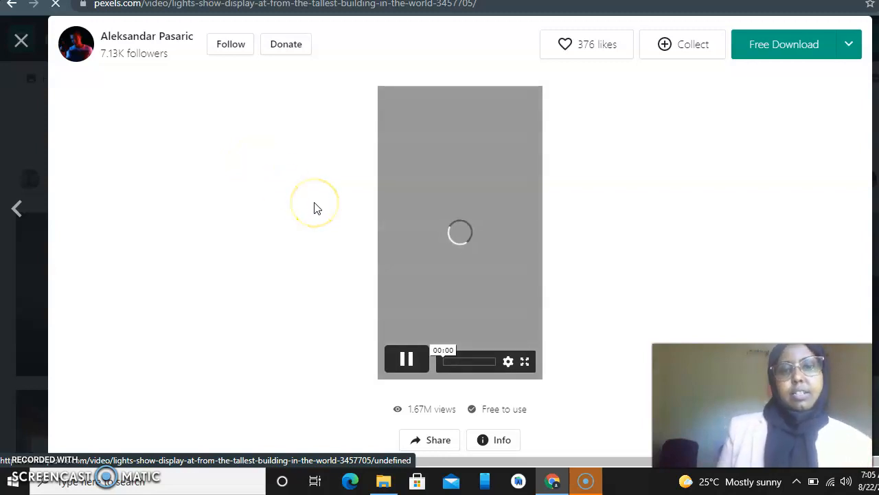
{"action": "mouse_move", "coordinate": [488, 270]}
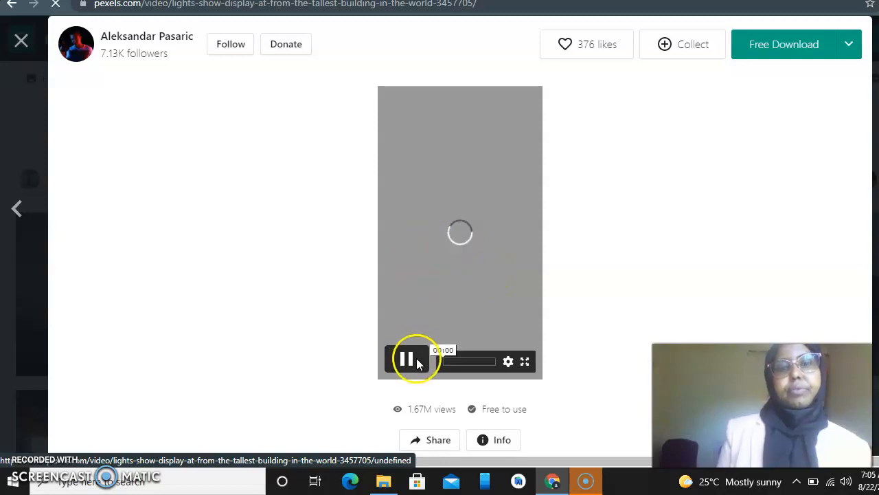
{"action": "mouse_move", "coordinate": [524, 362]}
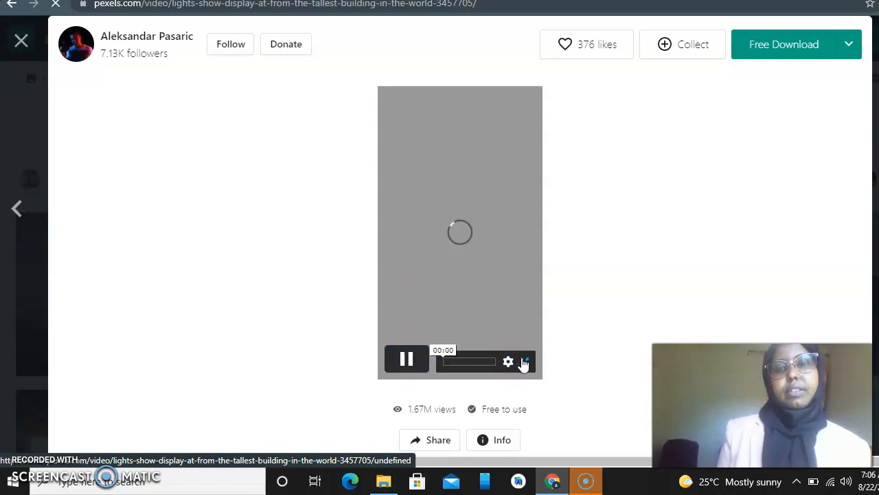
{"action": "left_click", "coordinate": [524, 360]}
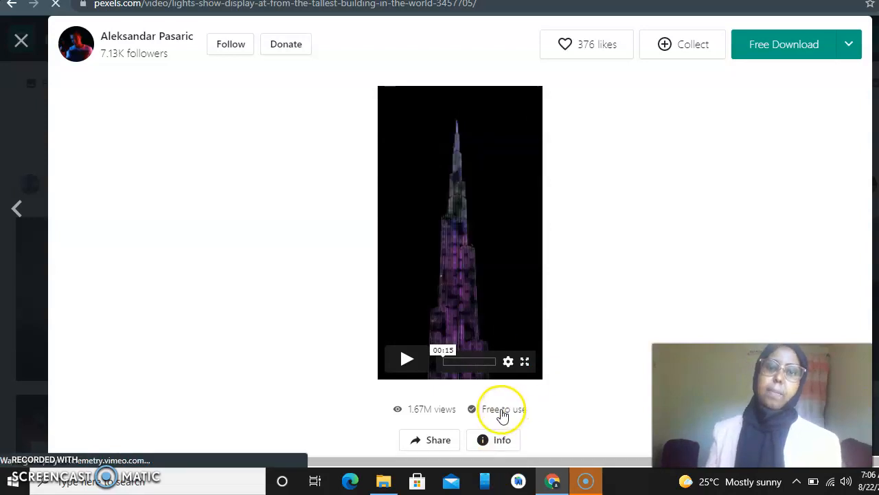
- Open the Free to use license page and highlight 'Attribution is not required'
{"action": "left_click", "coordinate": [502, 409]}
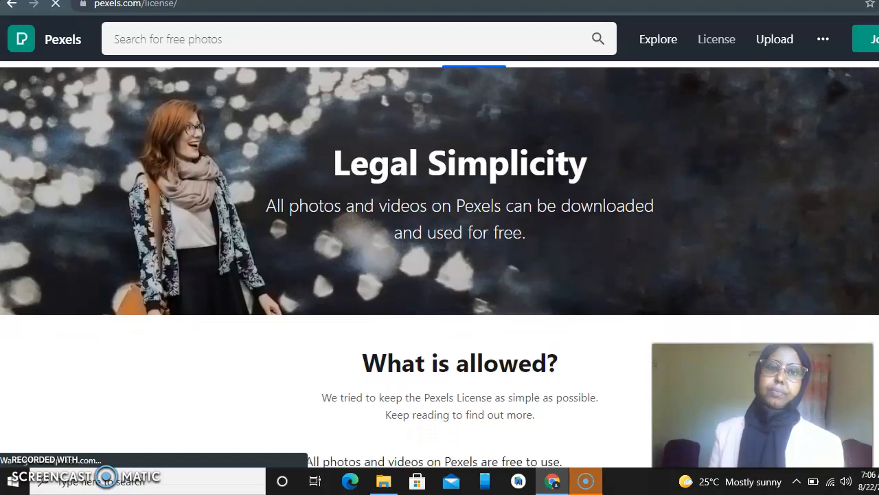
{"action": "scroll", "scroll_direction": "down", "scroll_amount": 3}
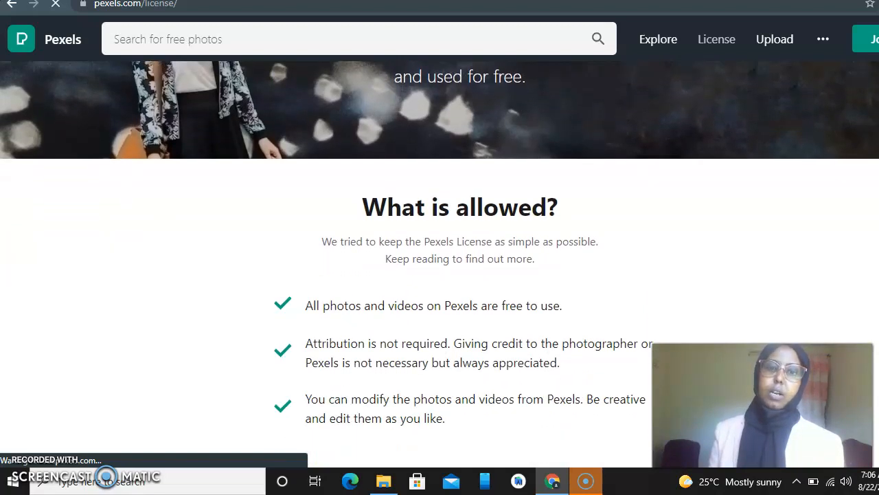
{"action": "scroll", "scroll_direction": "down", "scroll_amount": 3}
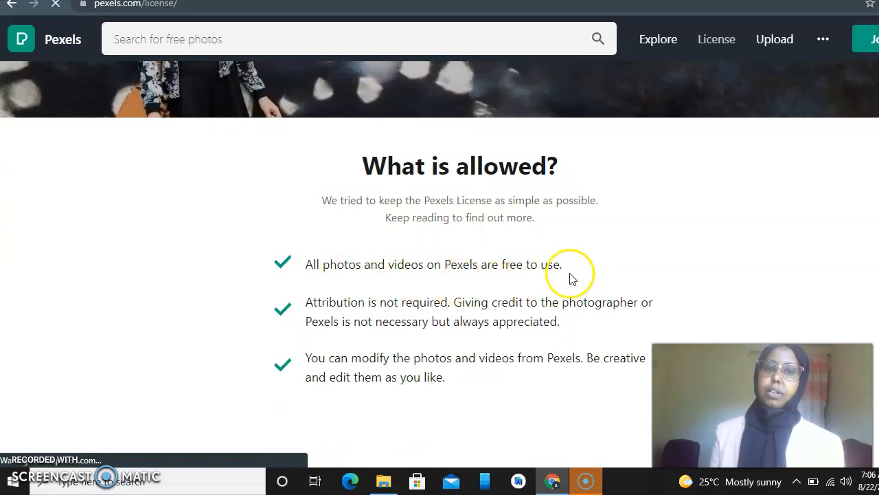
{"action": "mouse_move", "coordinate": [445, 307]}
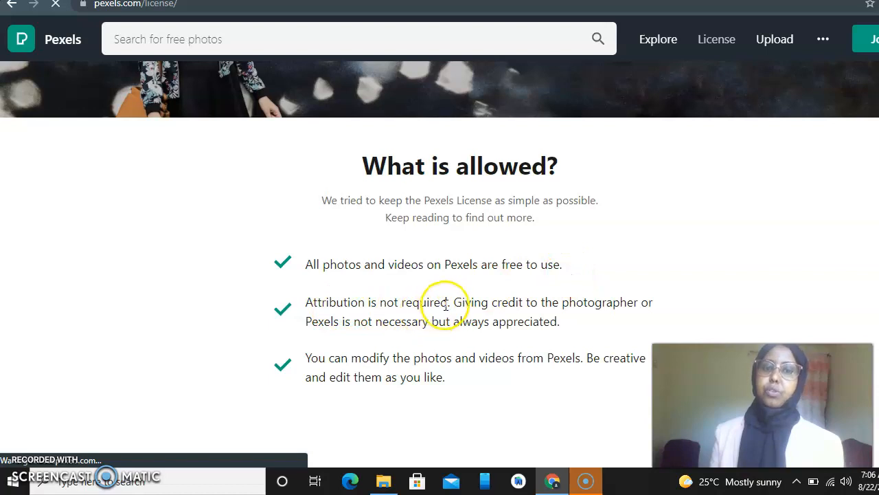
{"action": "left_click_drag", "start_coordinate": [307, 303], "coordinate": [450, 302]}
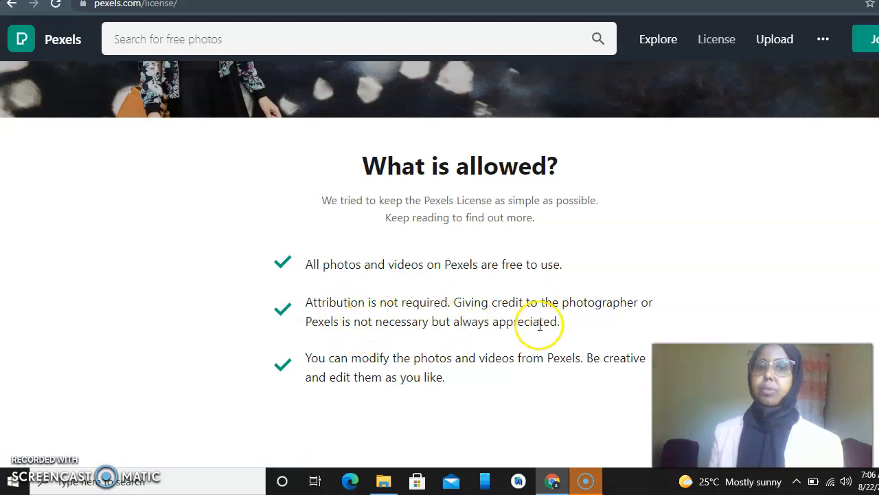
{"action": "mouse_move", "coordinate": [561, 325]}
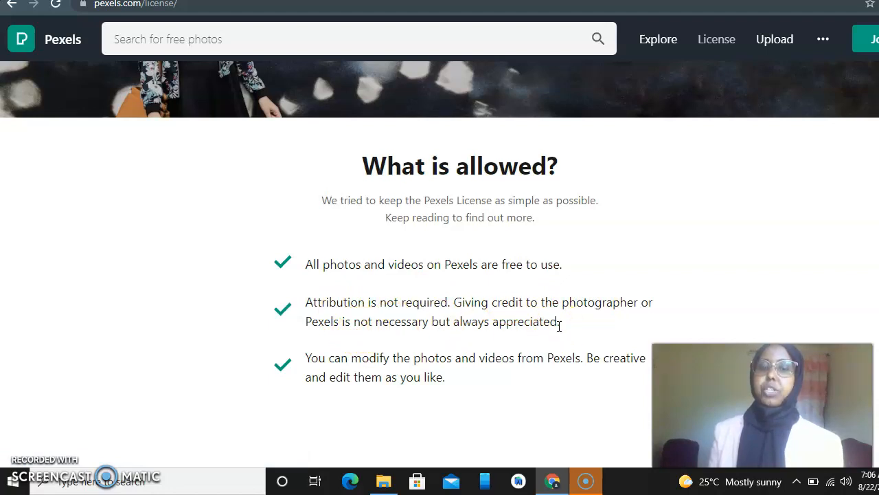
{"action": "left_click_drag", "start_coordinate": [306, 302], "coordinate": [560, 322]}
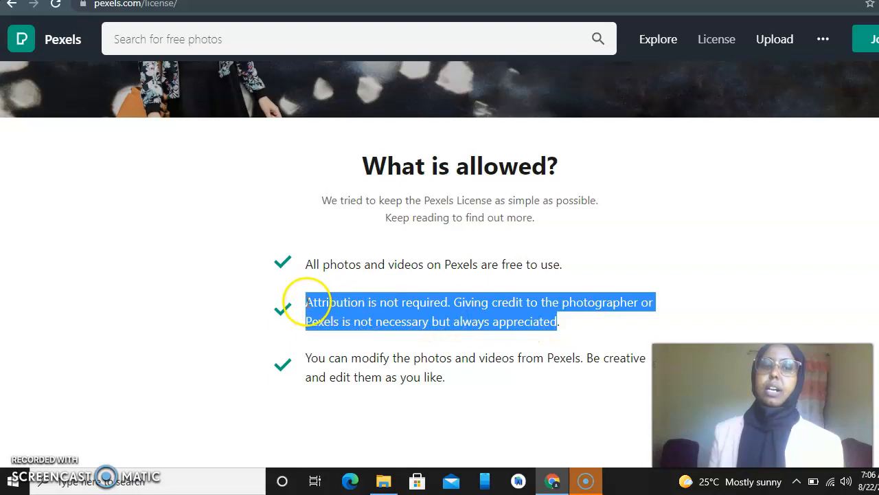
{"action": "mouse_move", "coordinate": [334, 372]}
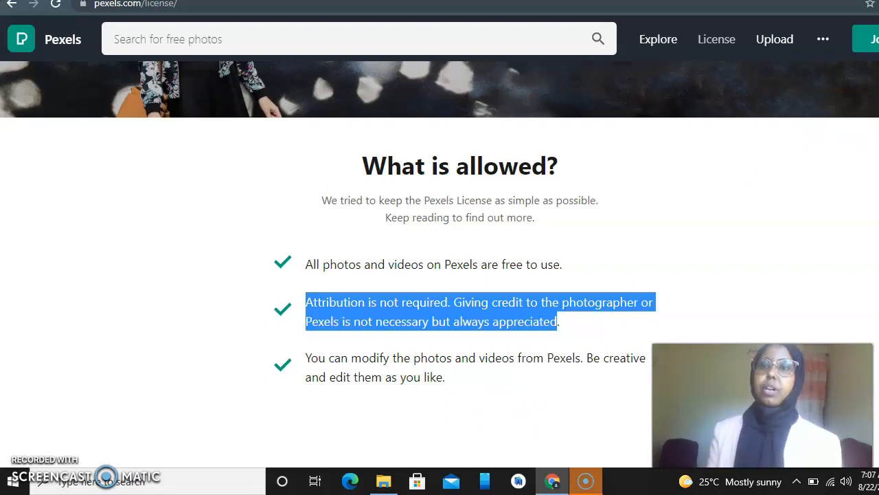
{"action": "scroll", "scroll_direction": "down", "scroll_amount": 3}
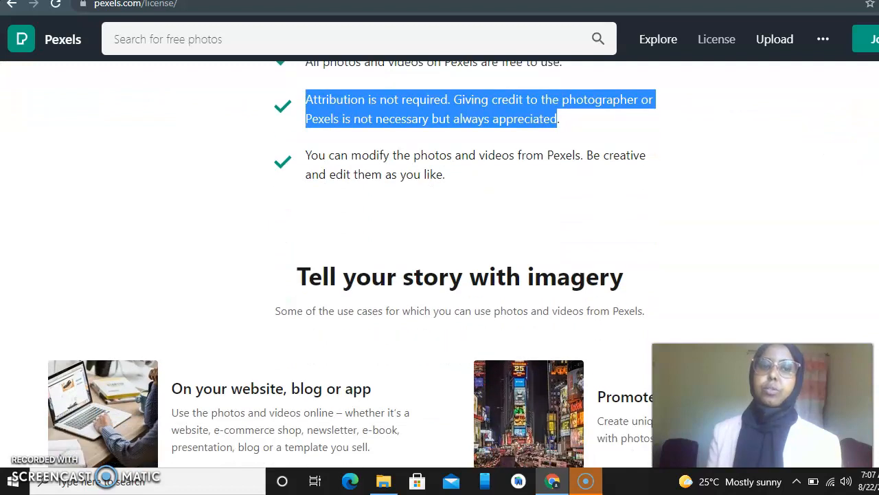
{"action": "scroll", "scroll_direction": "down", "scroll_amount": 3}
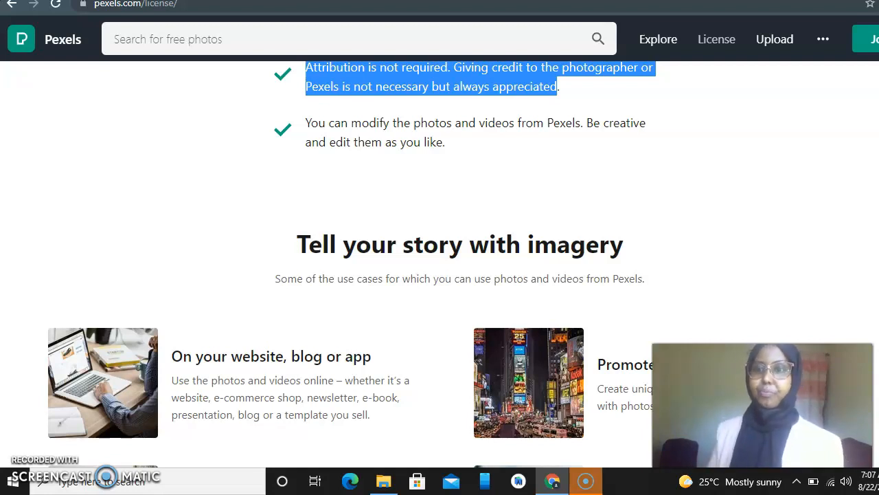
{"action": "scroll", "scroll_direction": "up", "scroll_amount": 3}
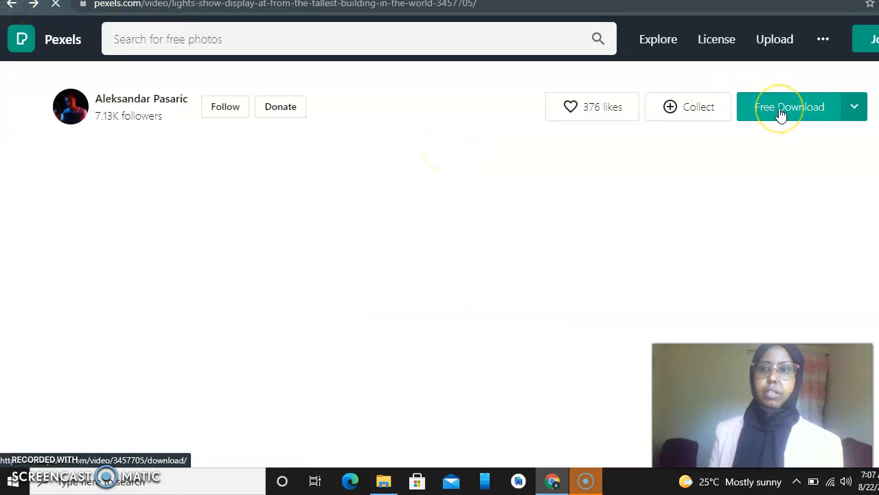
- Download the light-show video, bringing up Aleksandar Pasaric's thank-you dialog
{"action": "left_click", "coordinate": [790, 107]}
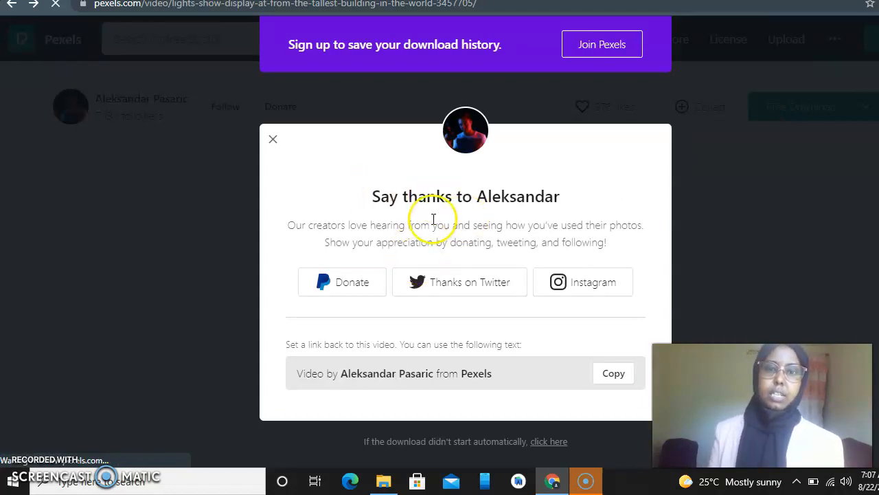
{"action": "mouse_move", "coordinate": [469, 221]}
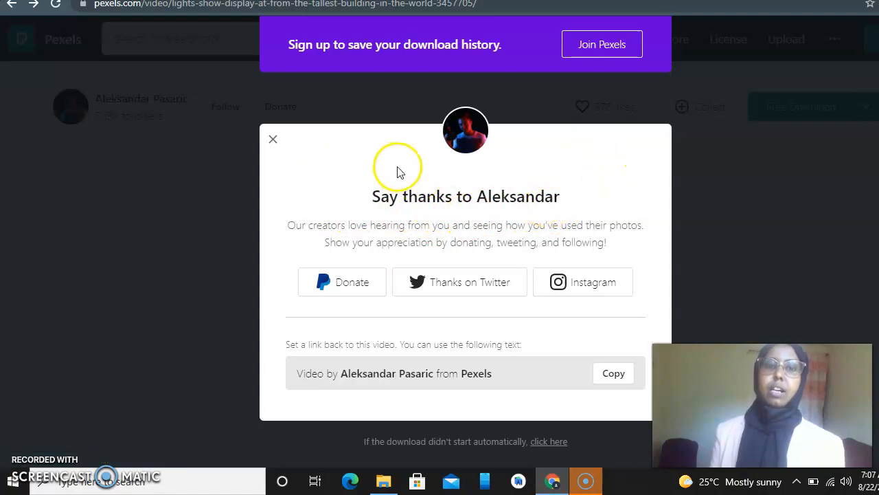
{"action": "mouse_move", "coordinate": [510, 294]}
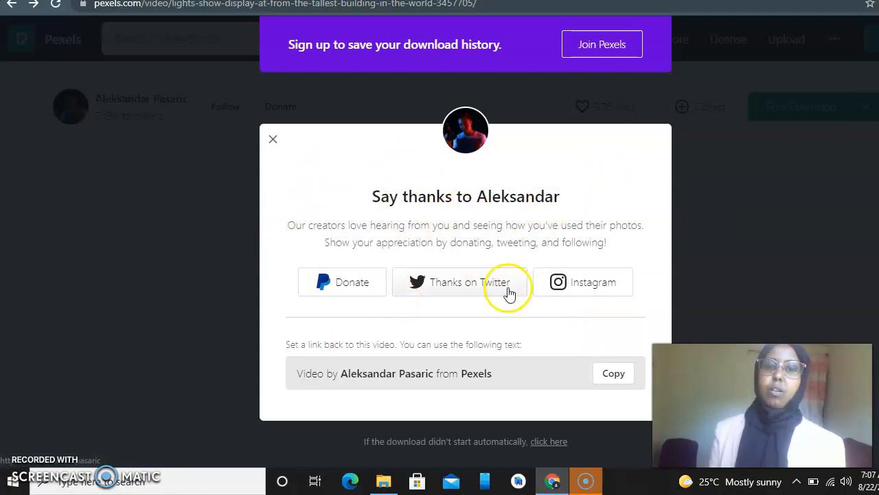
{"action": "mouse_move", "coordinate": [427, 331]}
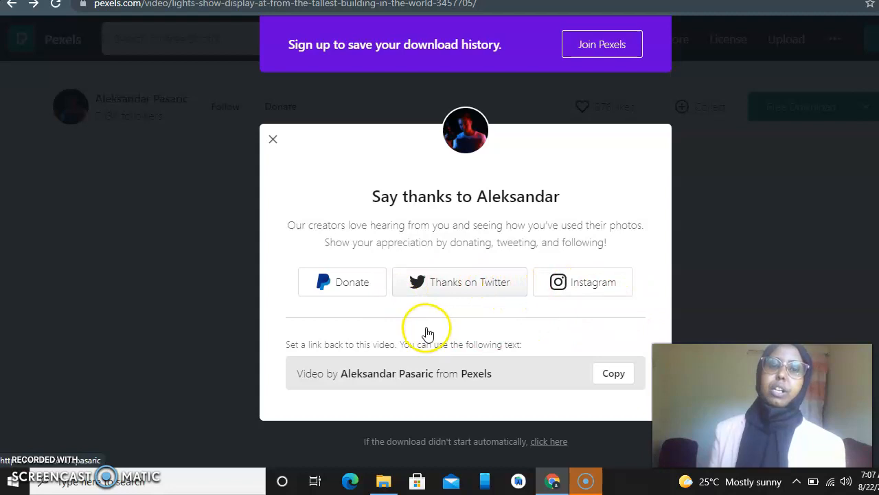